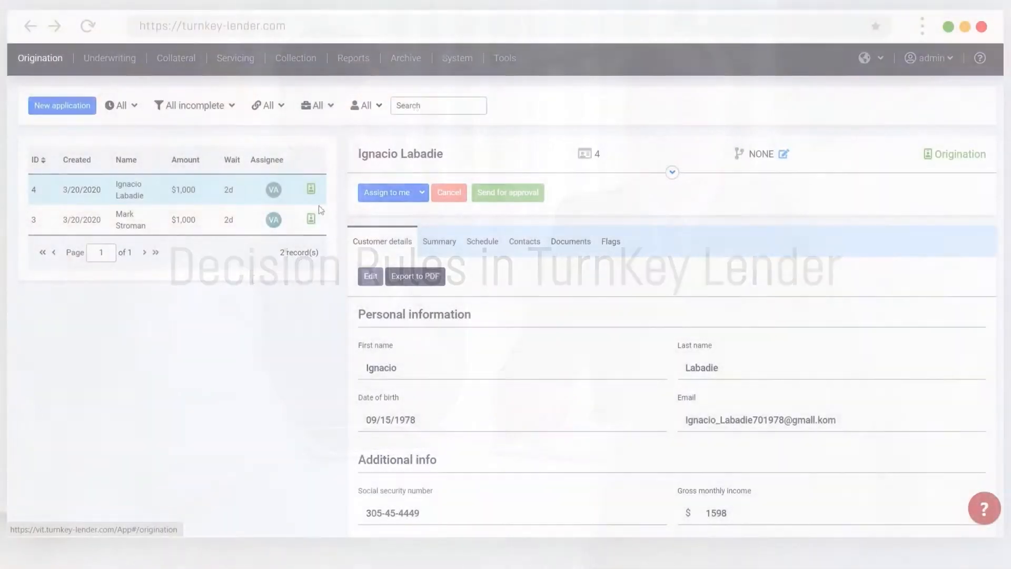
Navigate from the loan applications list to System's Decision rules settings.
{"action": "left_click", "coordinate": [456, 57]}
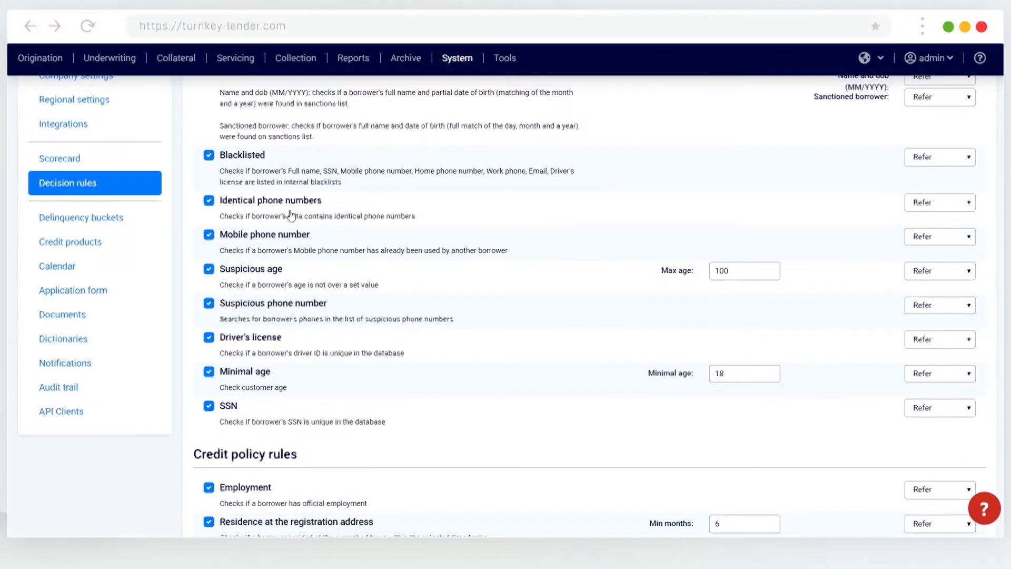
{"action": "scroll", "scroll_direction": "down", "scroll_amount": 3}
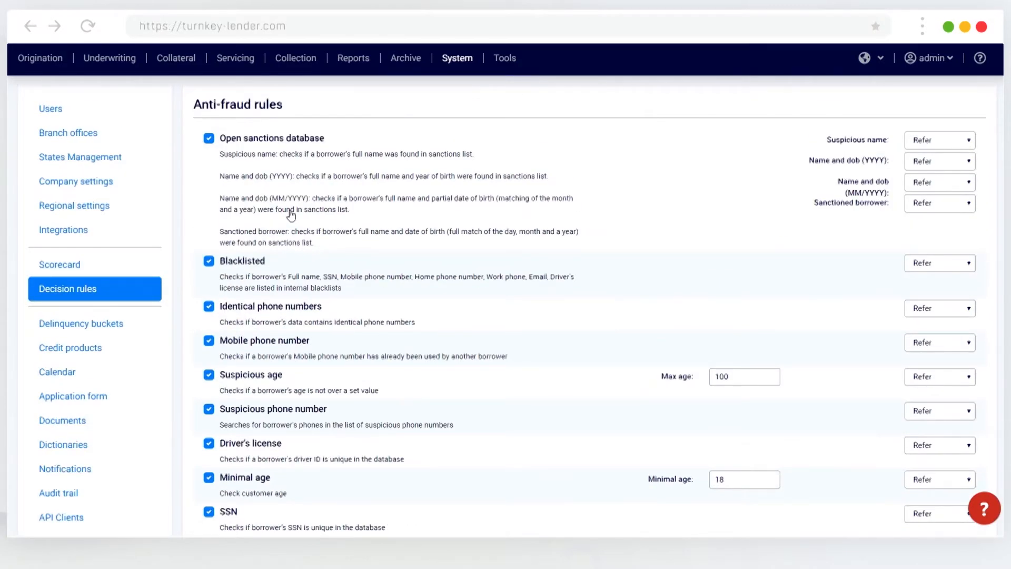
{"action": "left_click", "coordinate": [939, 140]}
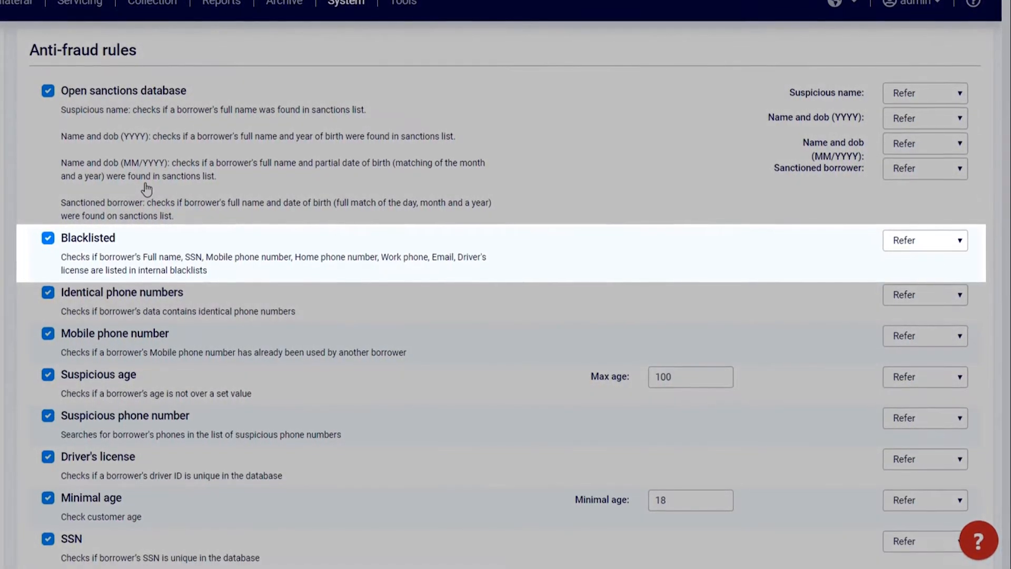
{"action": "scroll", "scroll_direction": "down", "scroll_amount": 3}
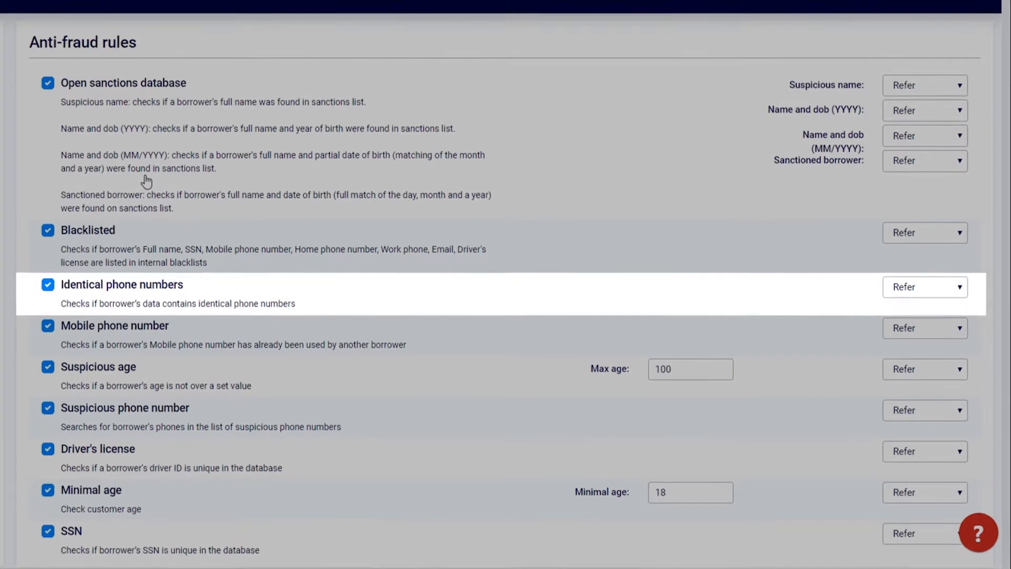
{"action": "scroll", "scroll_direction": "down", "scroll_amount": 3}
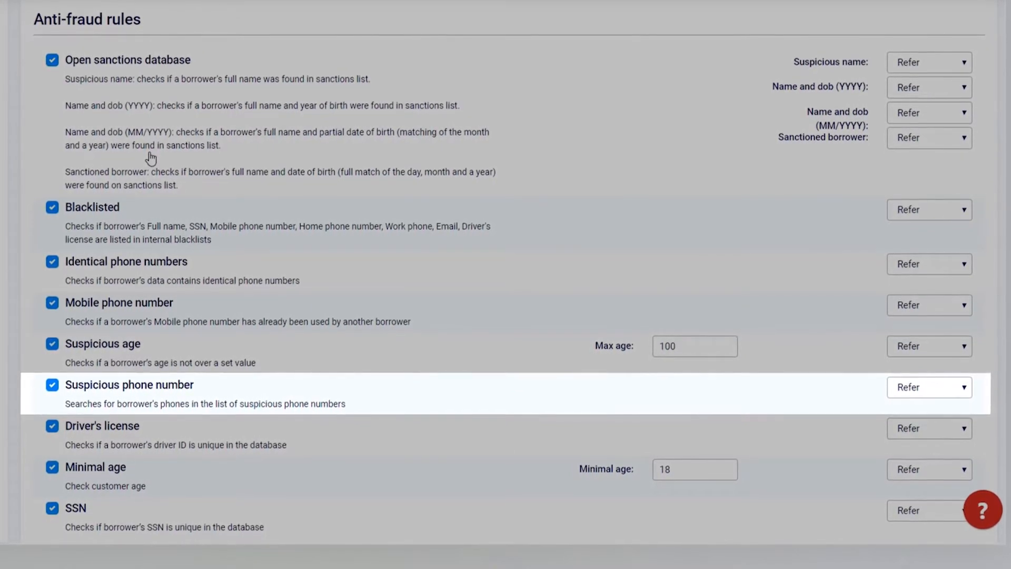
{"action": "scroll", "scroll_direction": "down", "scroll_amount": 3}
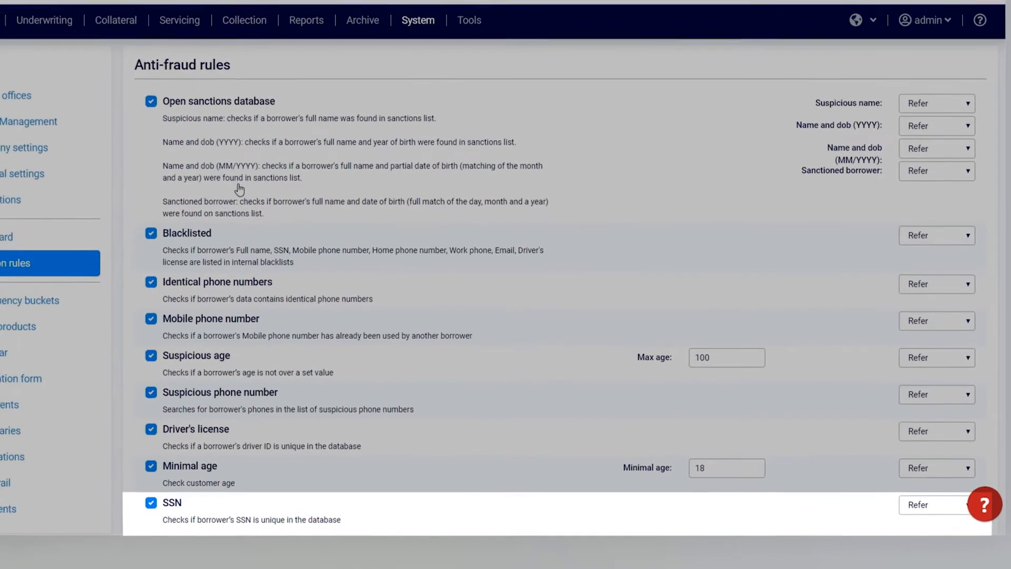
{"action": "scroll", "scroll_direction": "down", "scroll_amount": 3}
{"action": "type", "text": "75"}
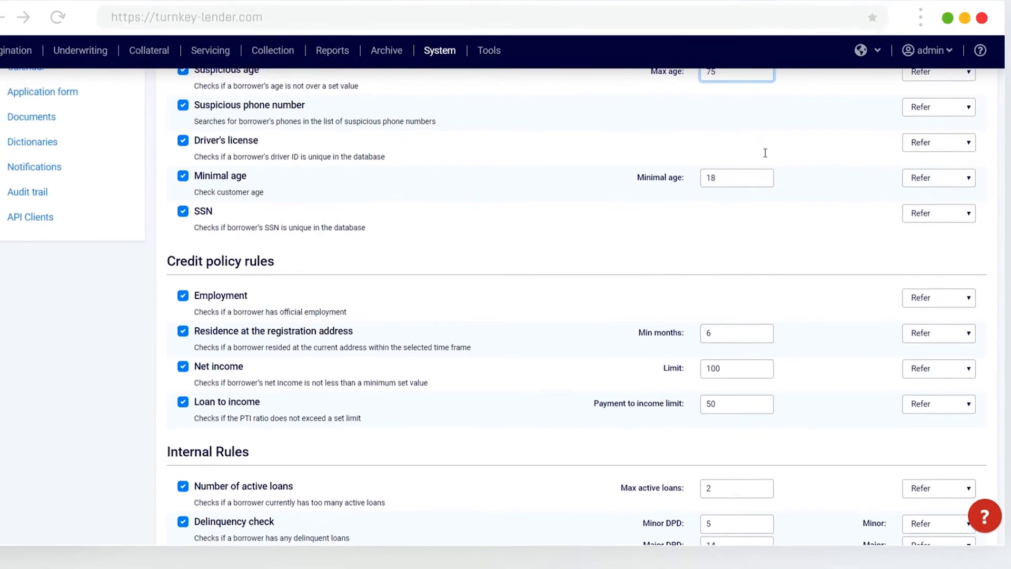
Save the decision rules with Max active loans 1 and Number of changes 4.
{"action": "scroll", "scroll_direction": "down", "scroll_amount": 3}
{"action": "type", "text": "1"}
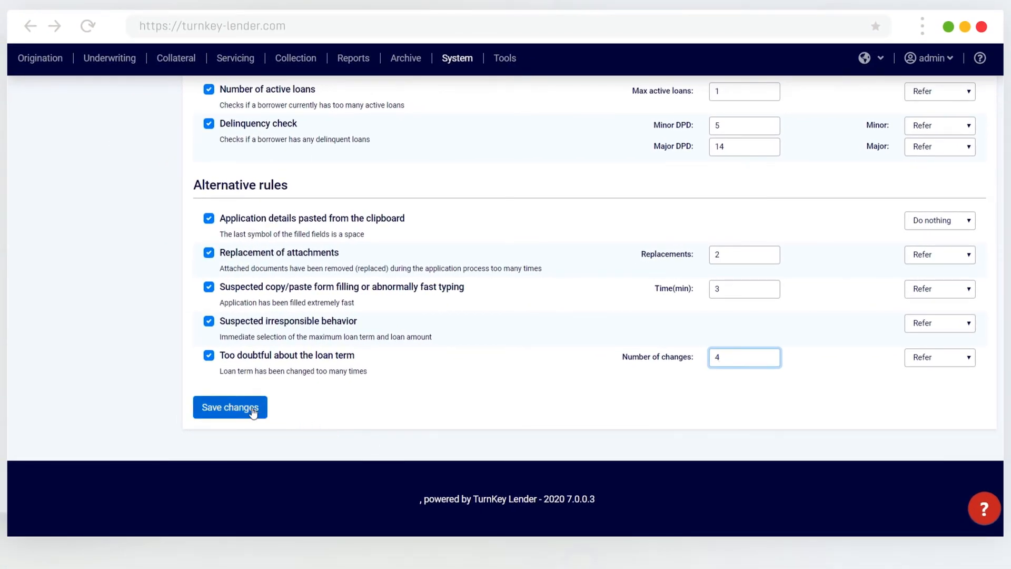
{"action": "left_click", "coordinate": [229, 407]}
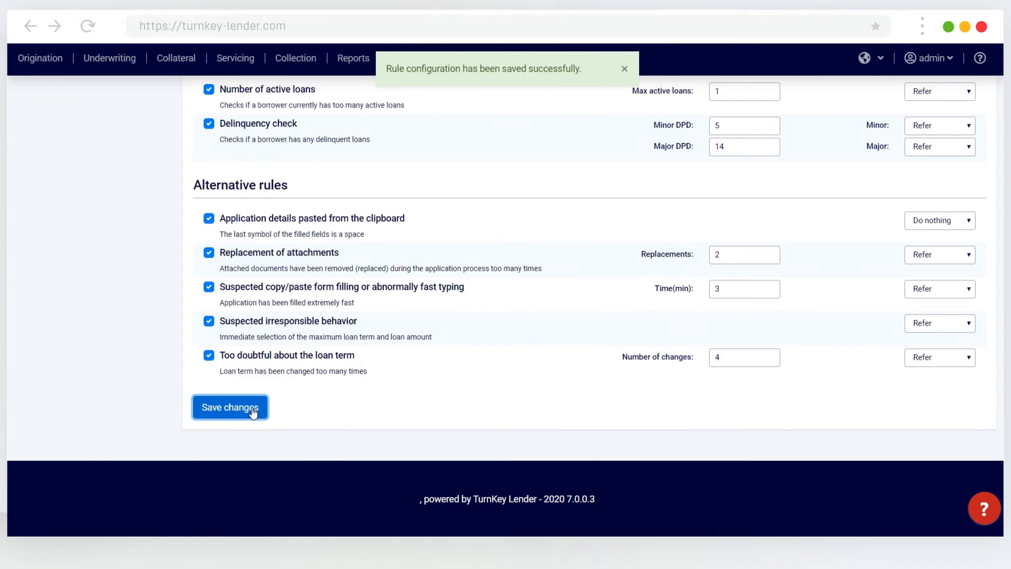